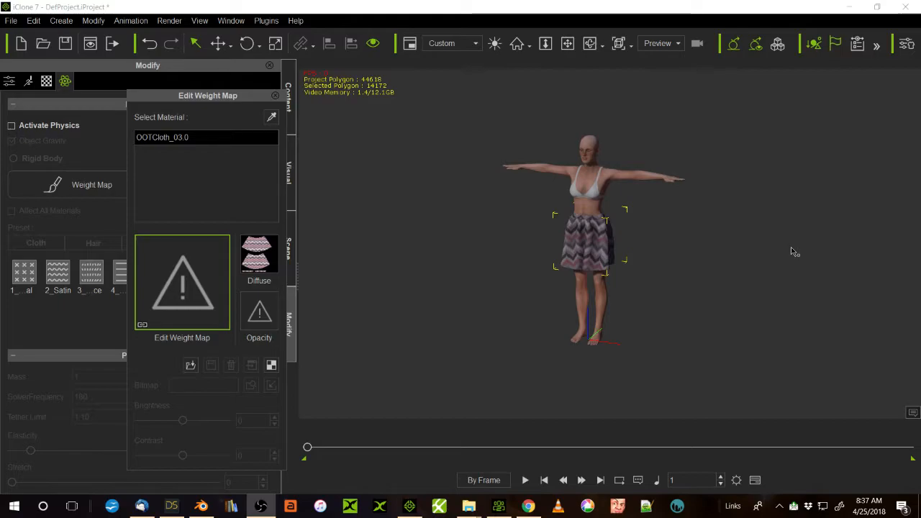
pyautogui.moveTo(682, 279)
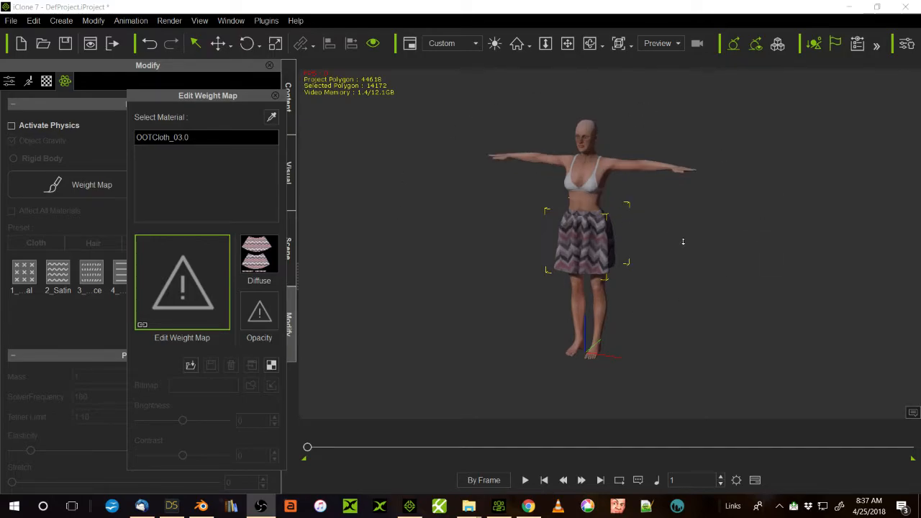
pyautogui.moveTo(618, 238)
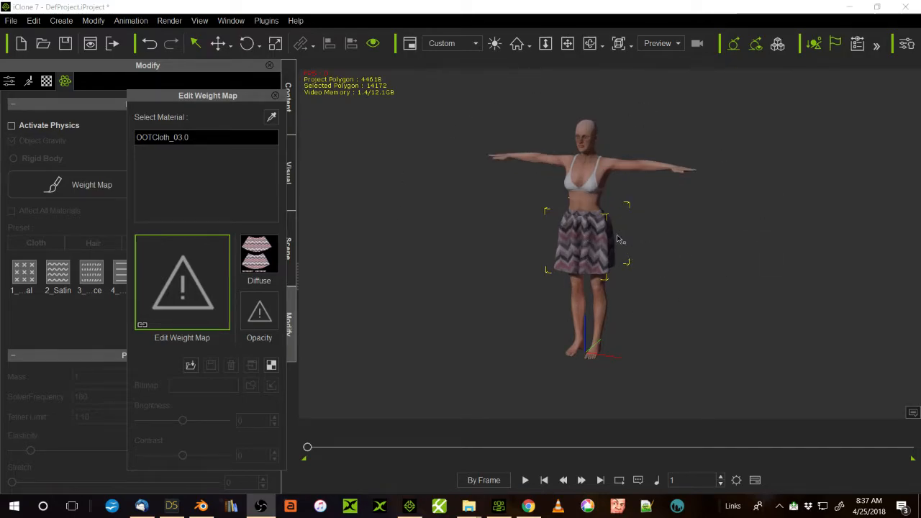
pyautogui.moveTo(722, 232)
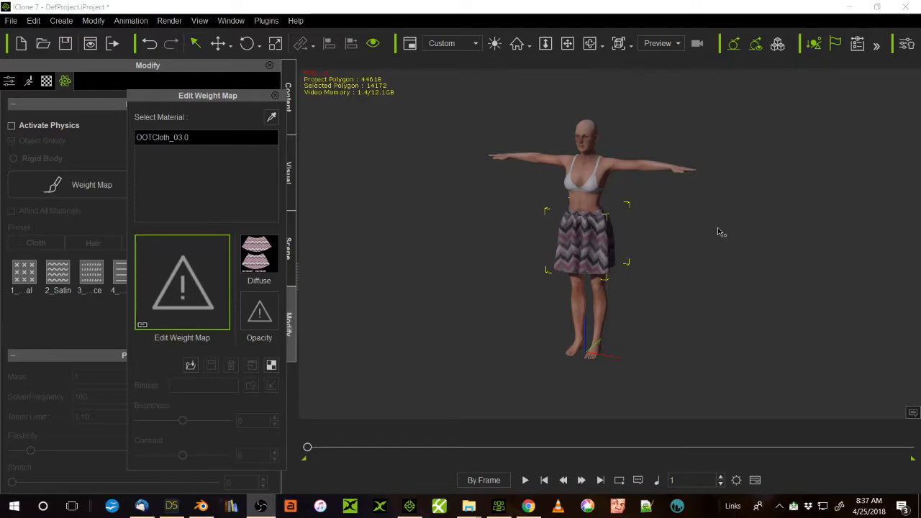
pyautogui.moveTo(623, 242)
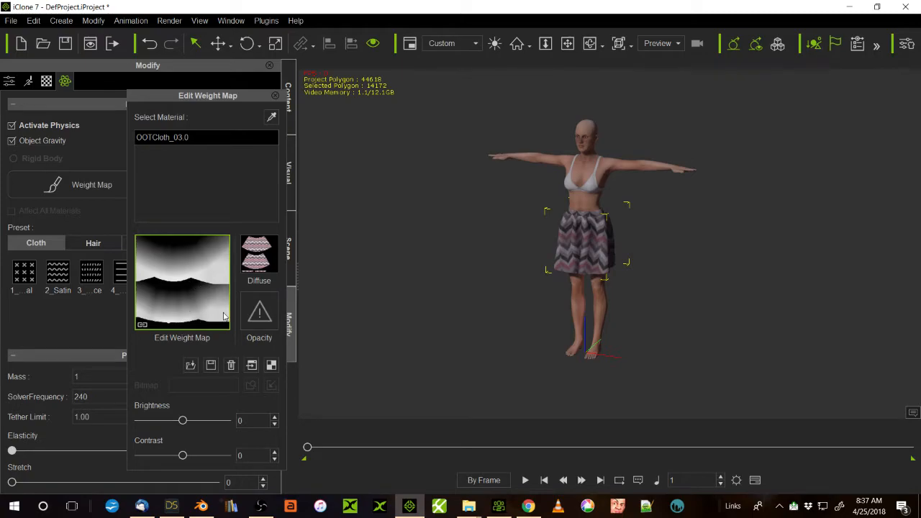
pyautogui.moveTo(212, 309)
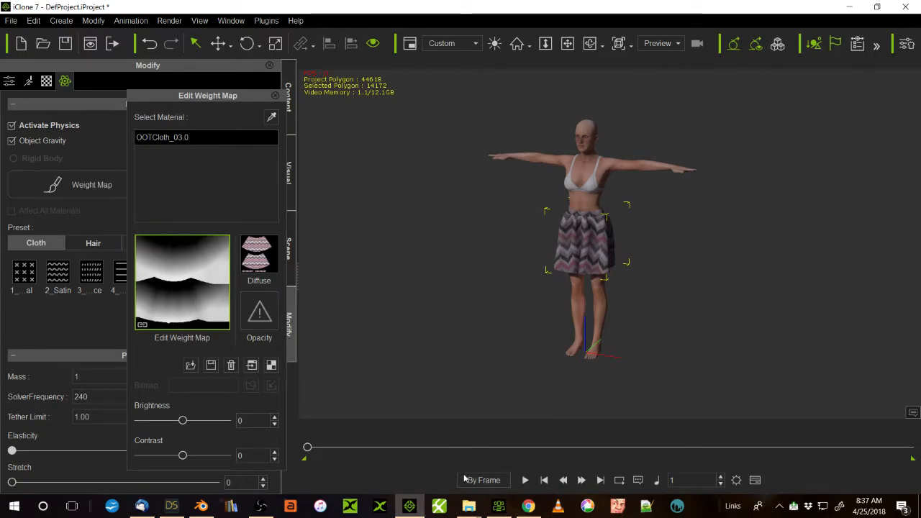
pyautogui.click(525, 480)
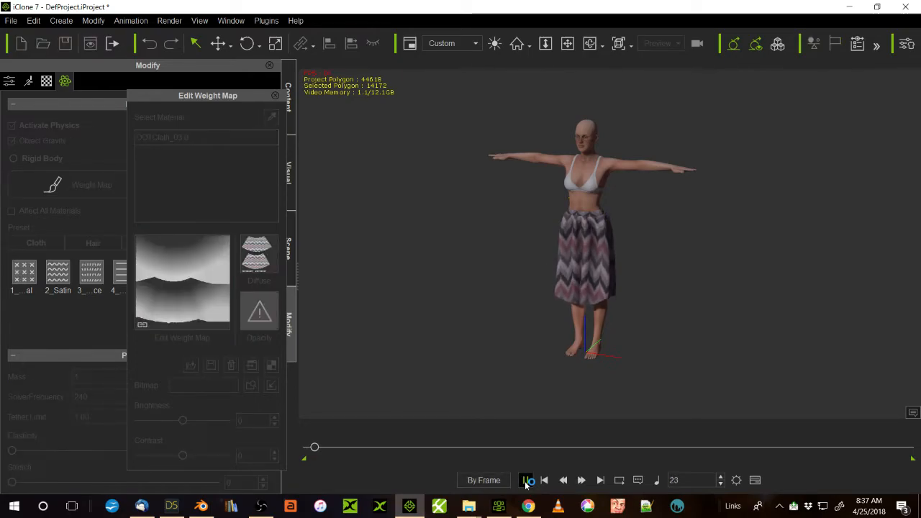
pyautogui.click(526, 480)
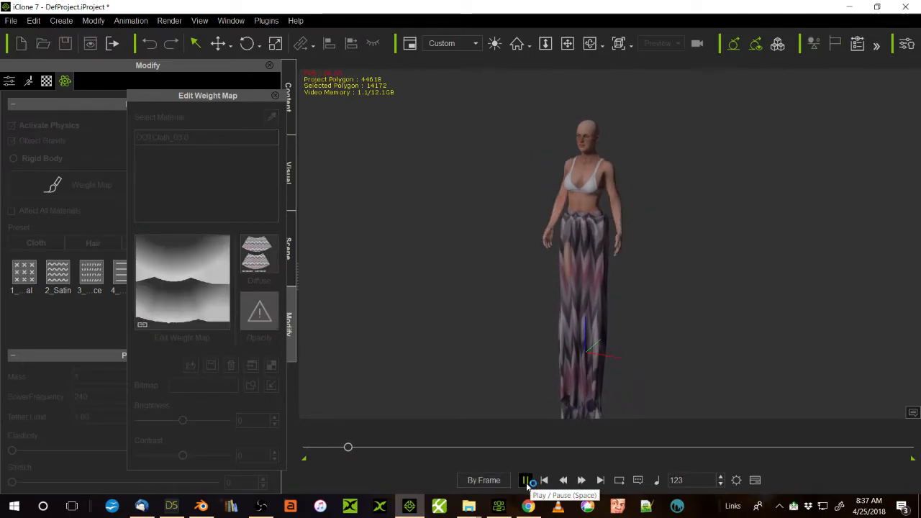
pyautogui.click(525, 480)
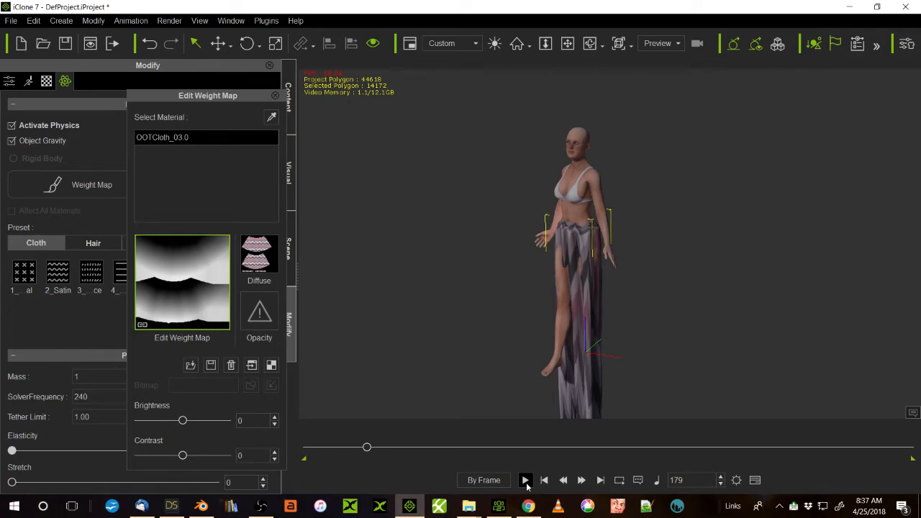
pyautogui.click(526, 480)
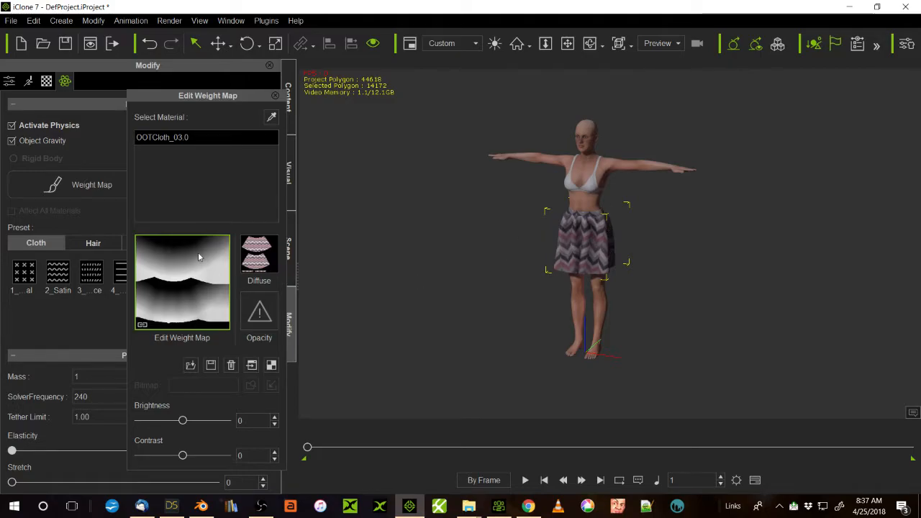
pyautogui.moveTo(186, 425)
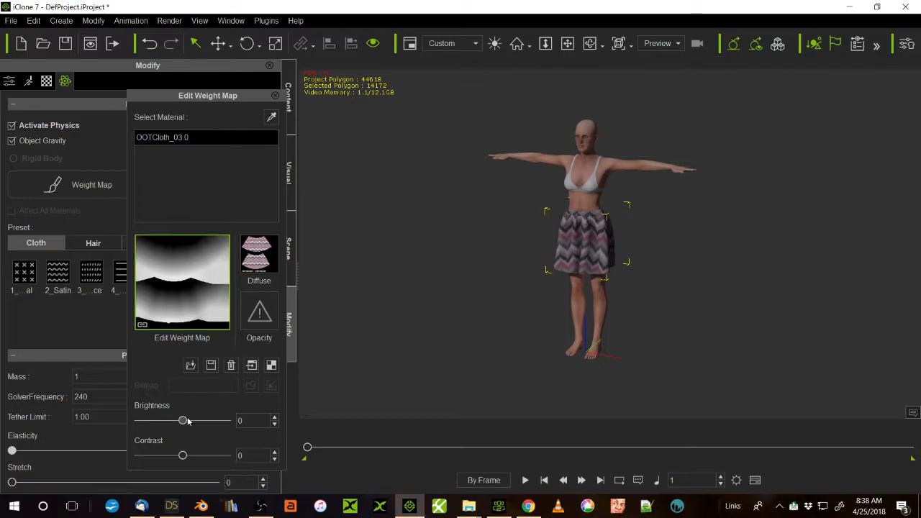
pyautogui.moveTo(201, 428)
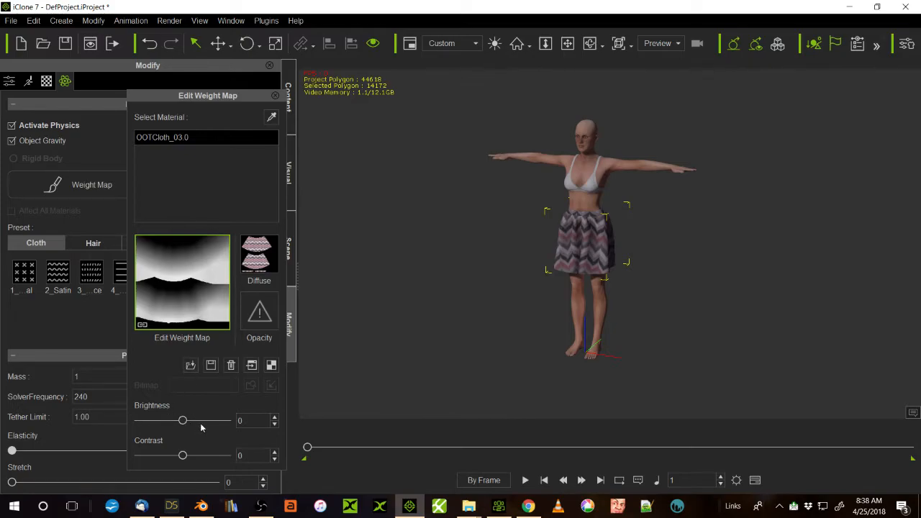
# Set the skirt weight map Brightness to -1 and play the dance to test the skirt.
pyautogui.click(274, 419)
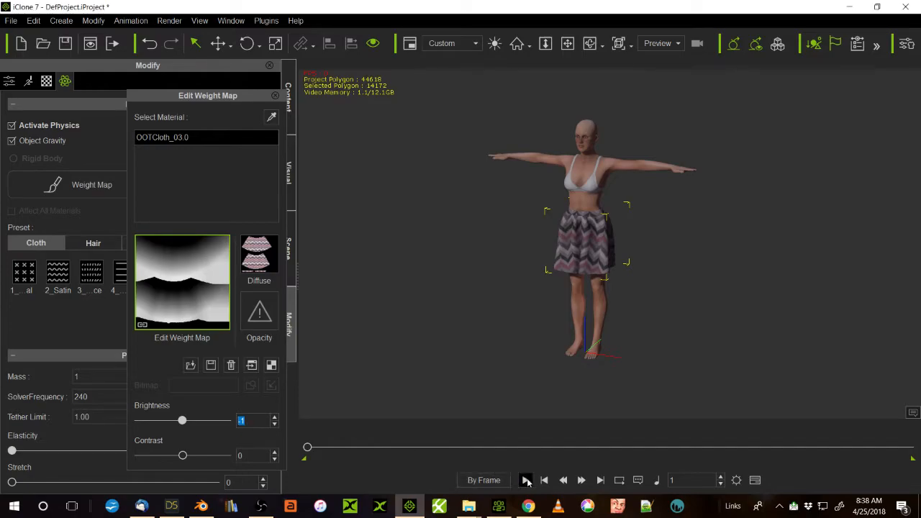
pyautogui.click(526, 481)
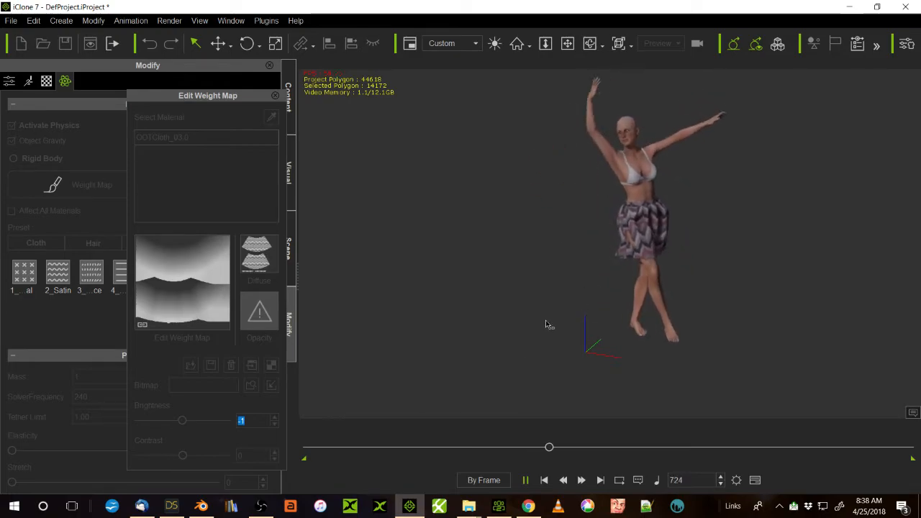
pyautogui.click(526, 481)
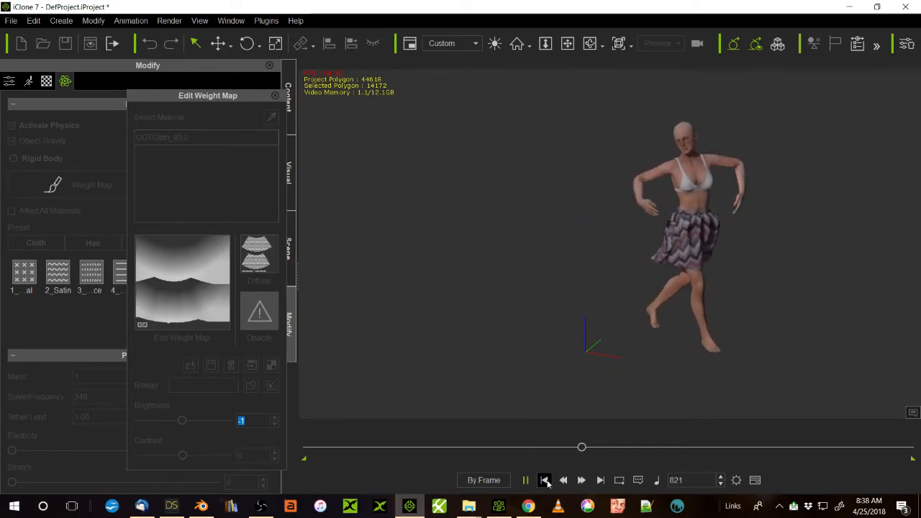
pyautogui.click(545, 480)
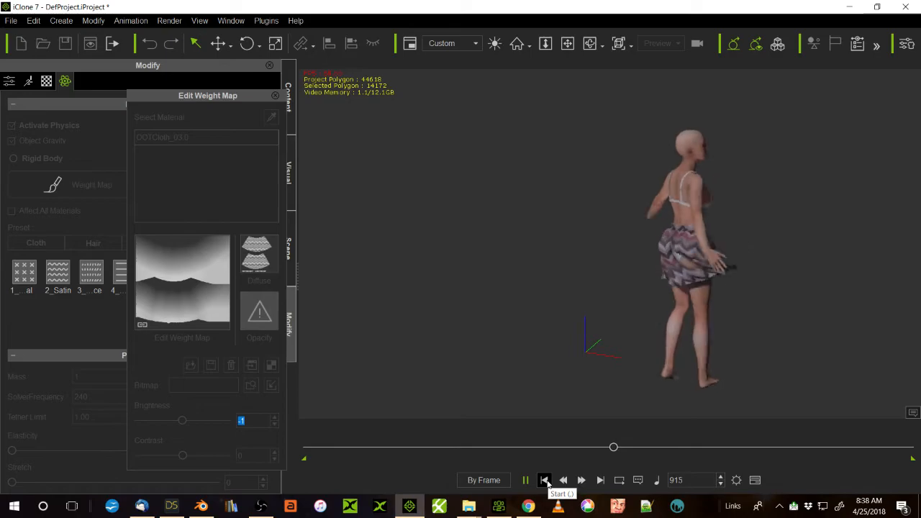
pyautogui.click(544, 480)
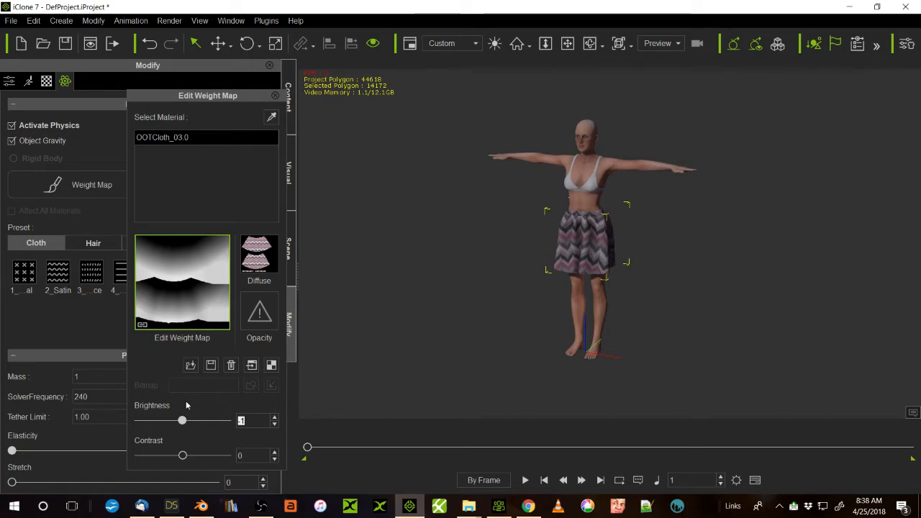
pyautogui.moveTo(187, 242)
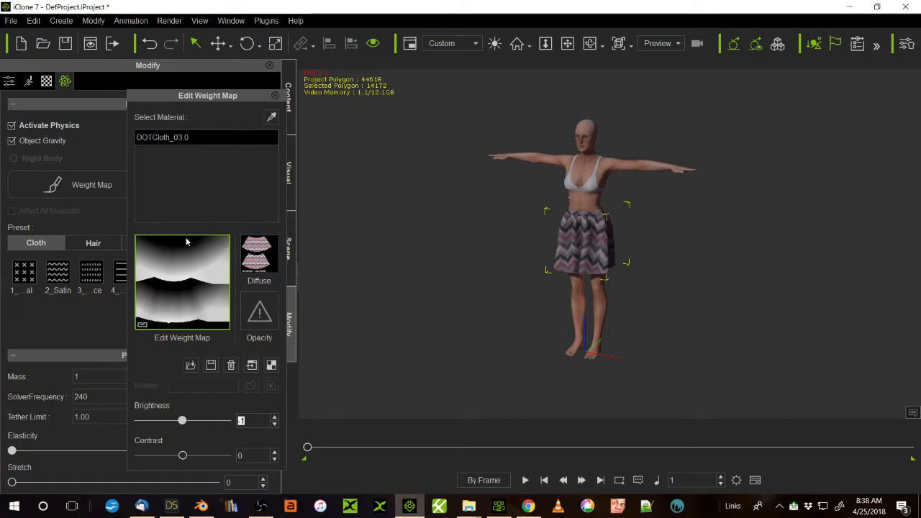
pyautogui.moveTo(223, 289)
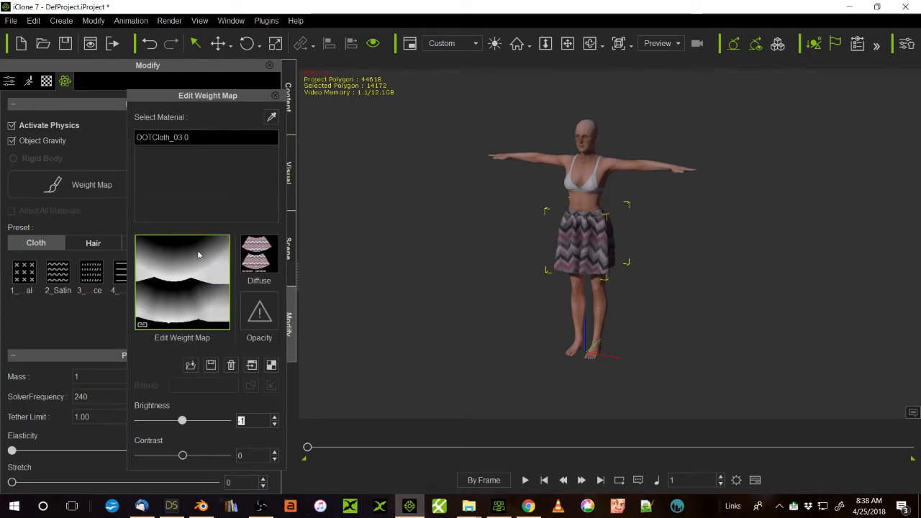
pyautogui.moveTo(186, 250)
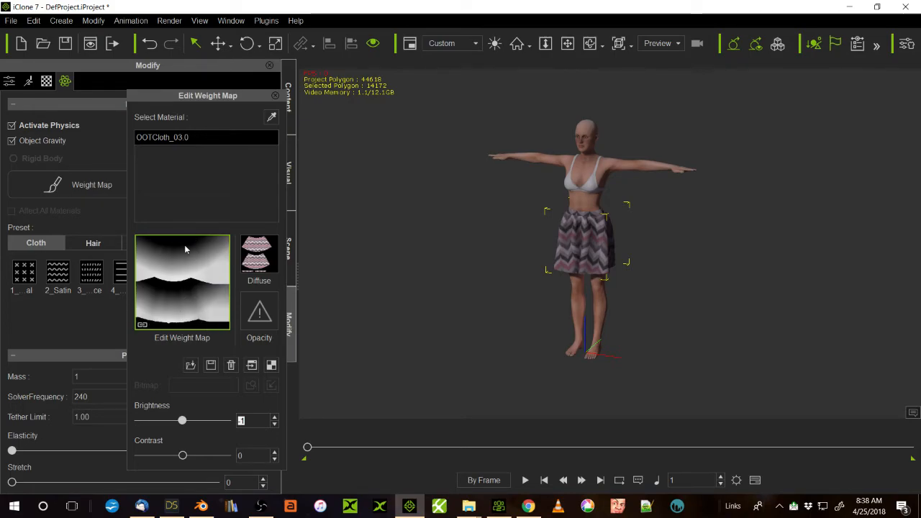
pyautogui.moveTo(190, 259)
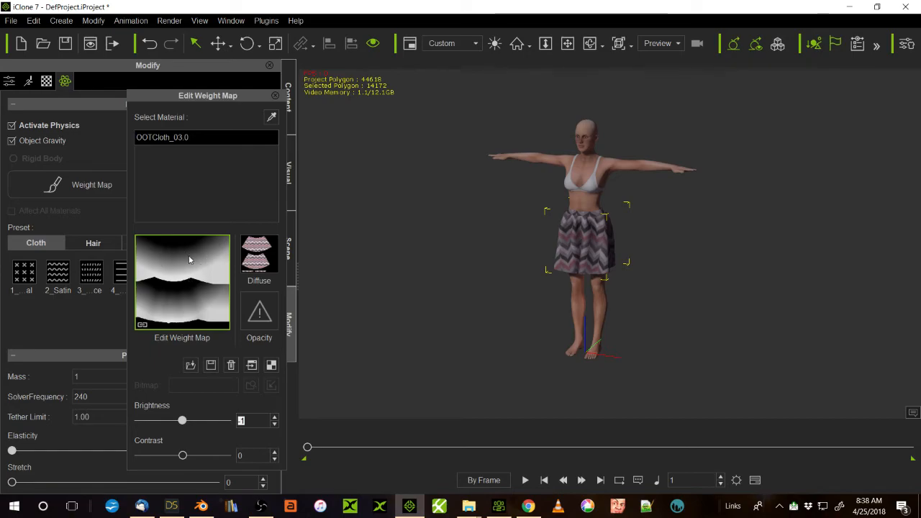
pyautogui.moveTo(243, 432)
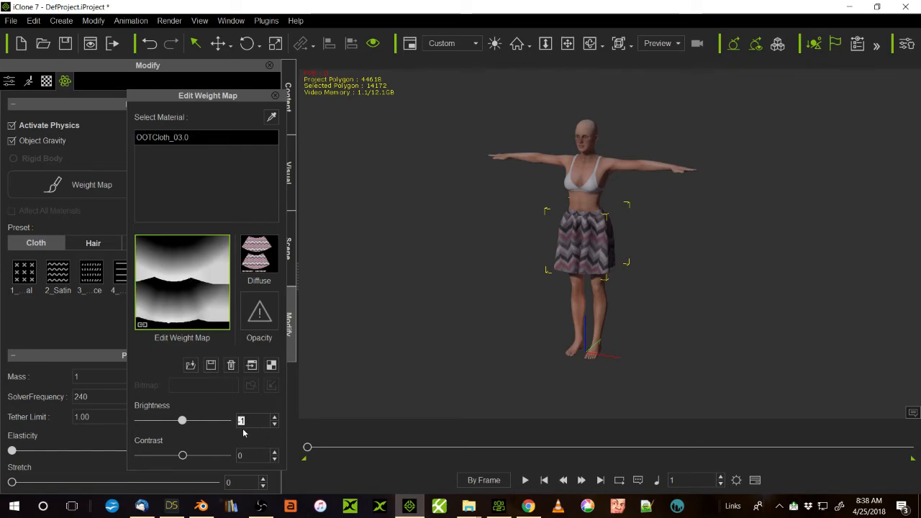
pyautogui.moveTo(389, 265)
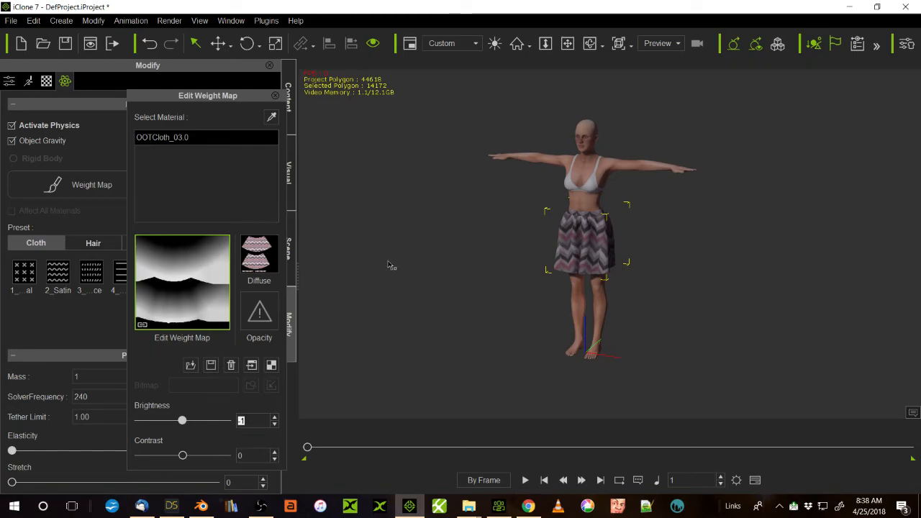
pyautogui.moveTo(333, 360)
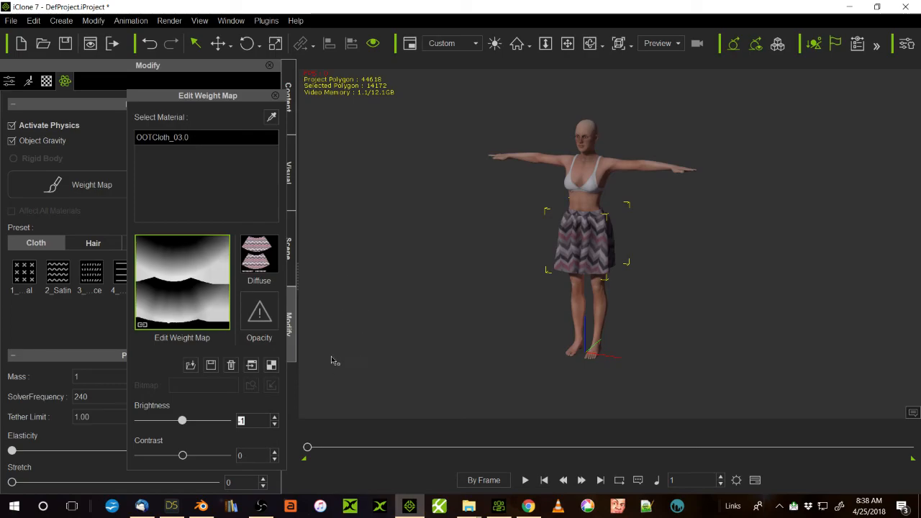
pyautogui.moveTo(384, 350)
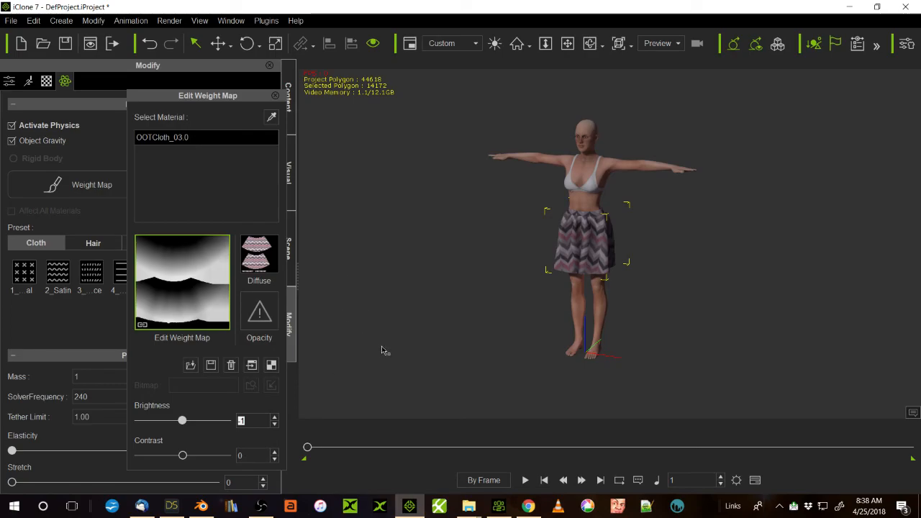